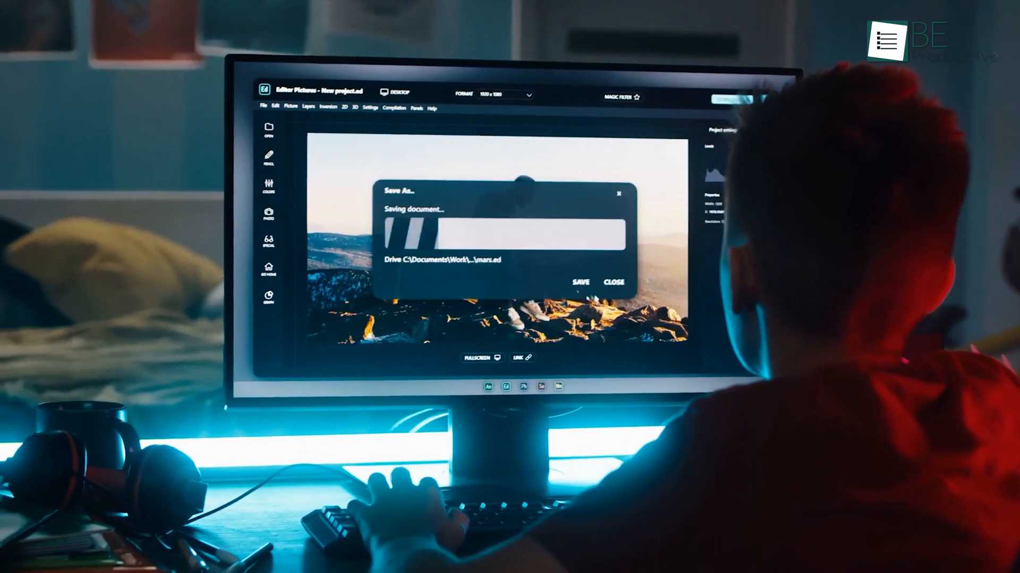
# Sign up for a Vizard account using a Google login
pyautogui.click(612, 282)
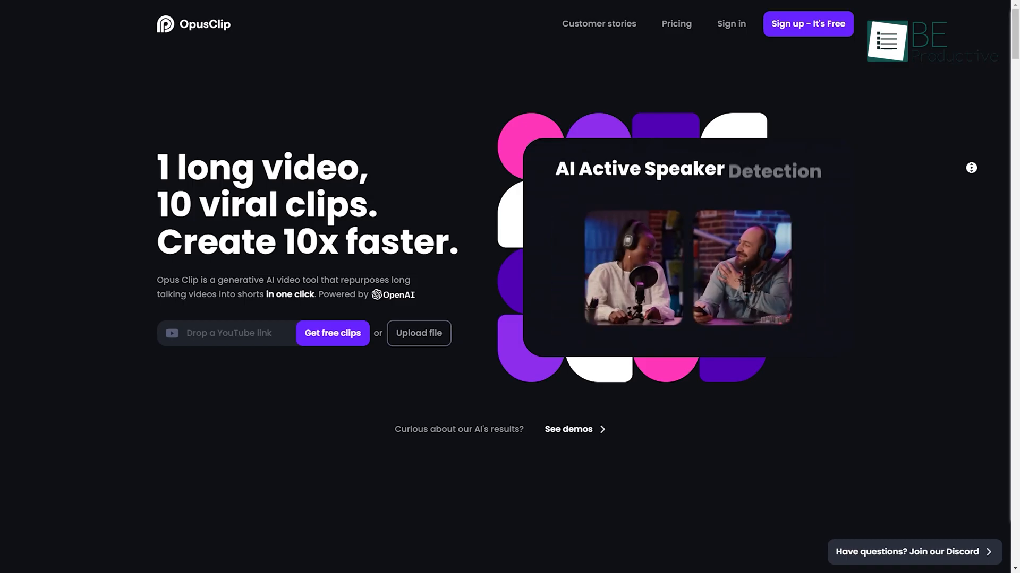
pyautogui.scroll(-3)
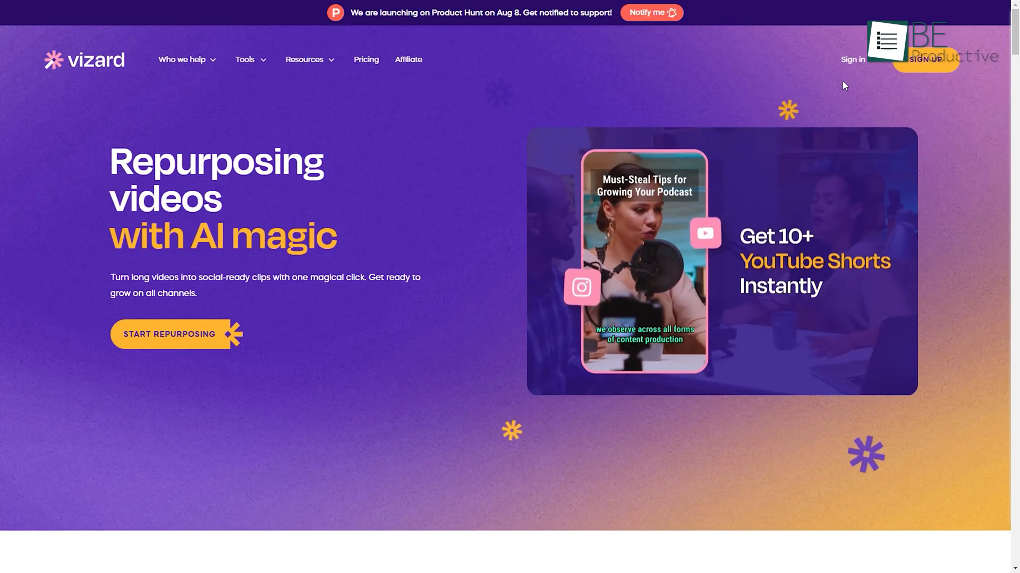
pyautogui.click(924, 60)
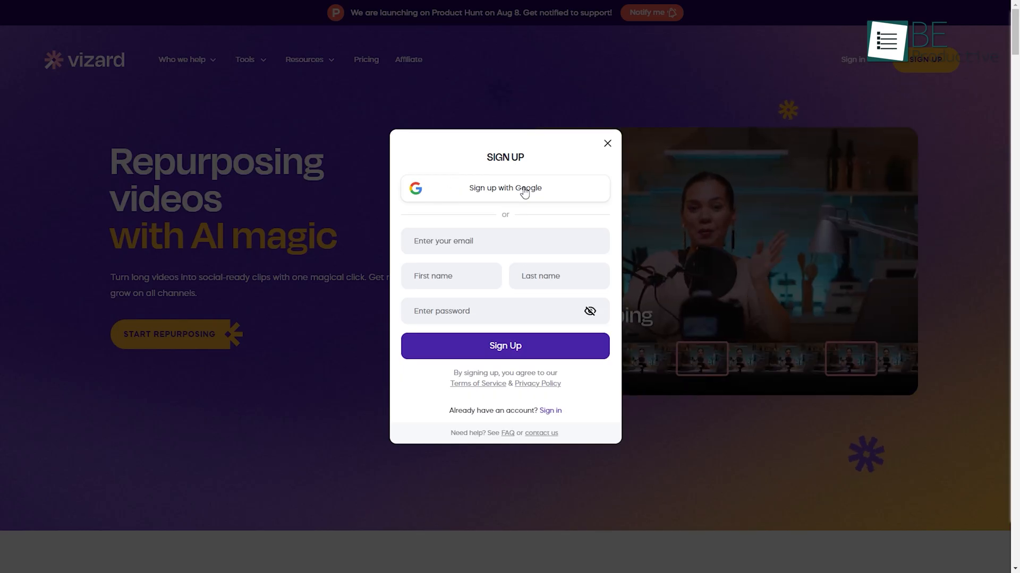
pyautogui.click(505, 188)
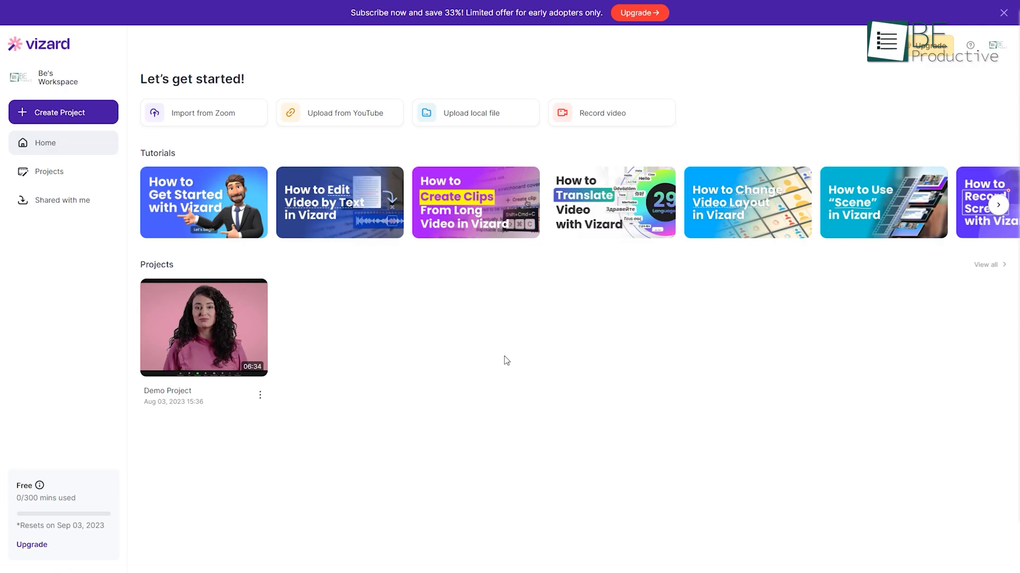
# Create a project from the YouTube link RxfJjwUl2YU, confirming English as the spoken language
pyautogui.click(62, 112)
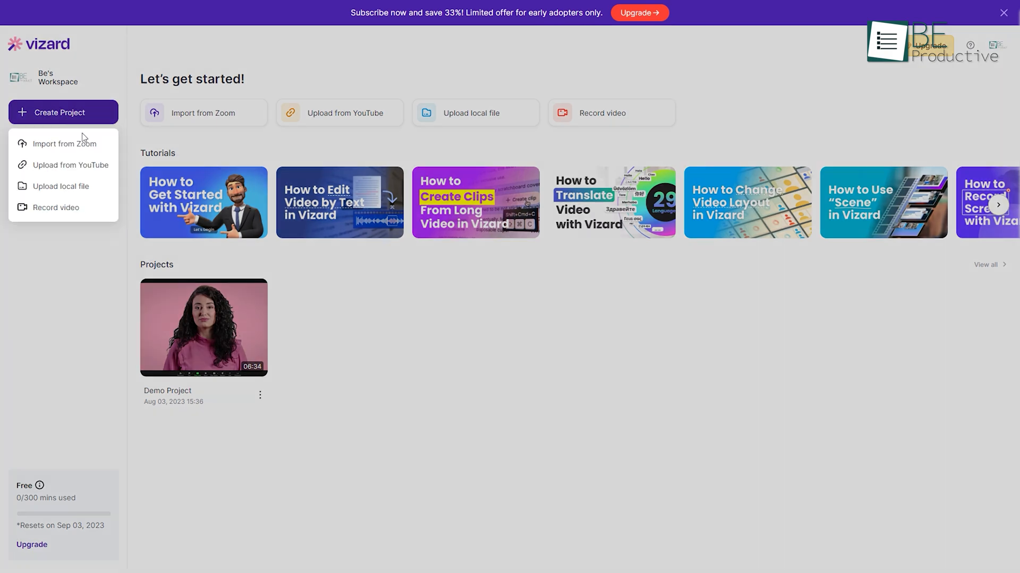
pyautogui.click(59, 186)
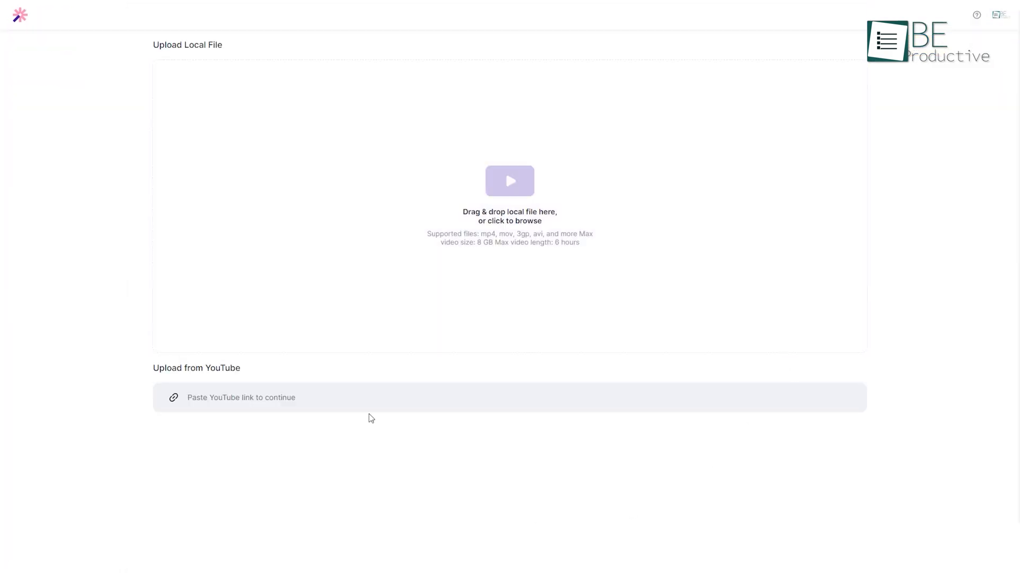
pyautogui.write('https://www.youtube.com/watch?v=RxfJjwUl2YU&t=123s')
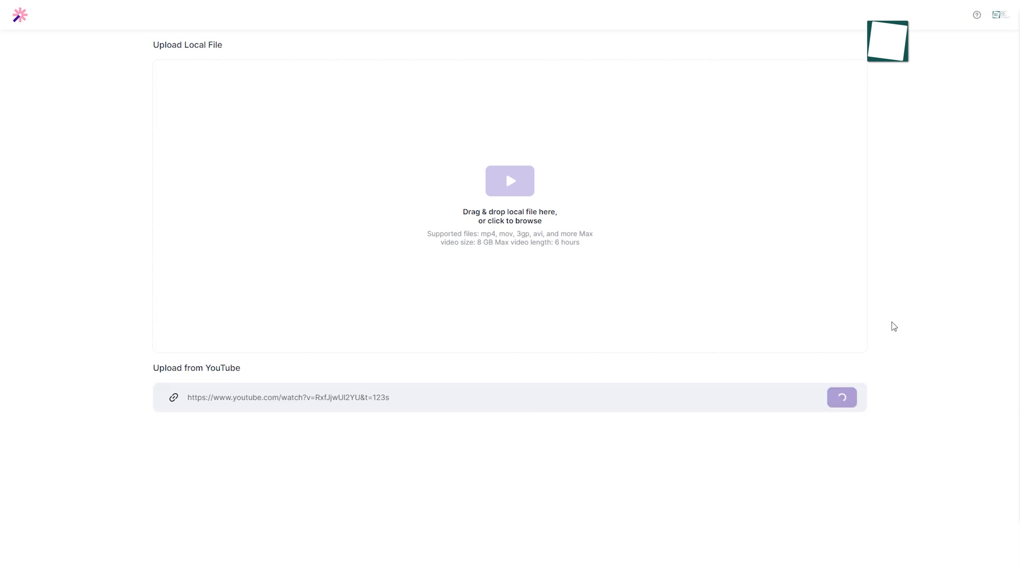
pyautogui.click(842, 397)
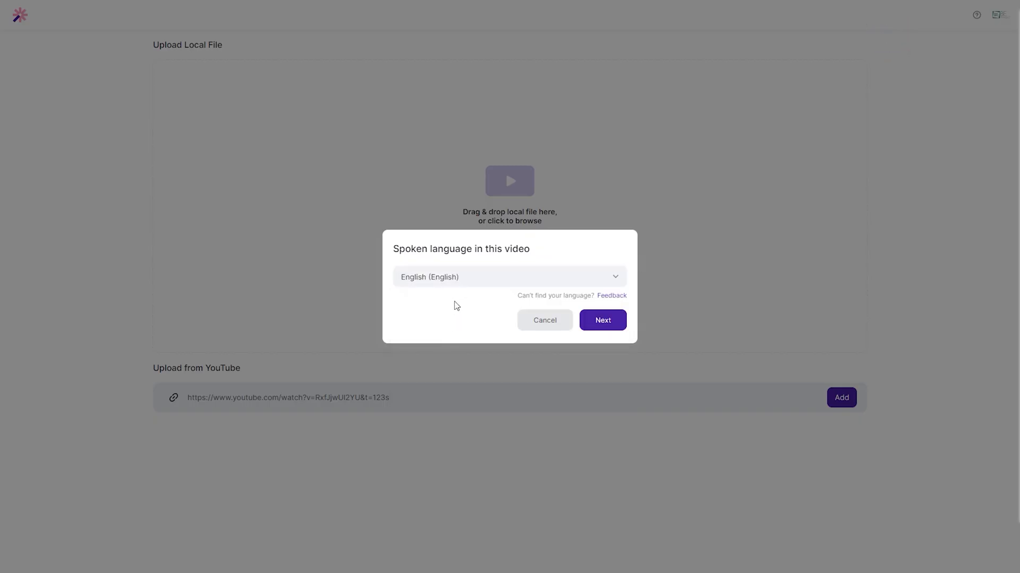
pyautogui.click(602, 321)
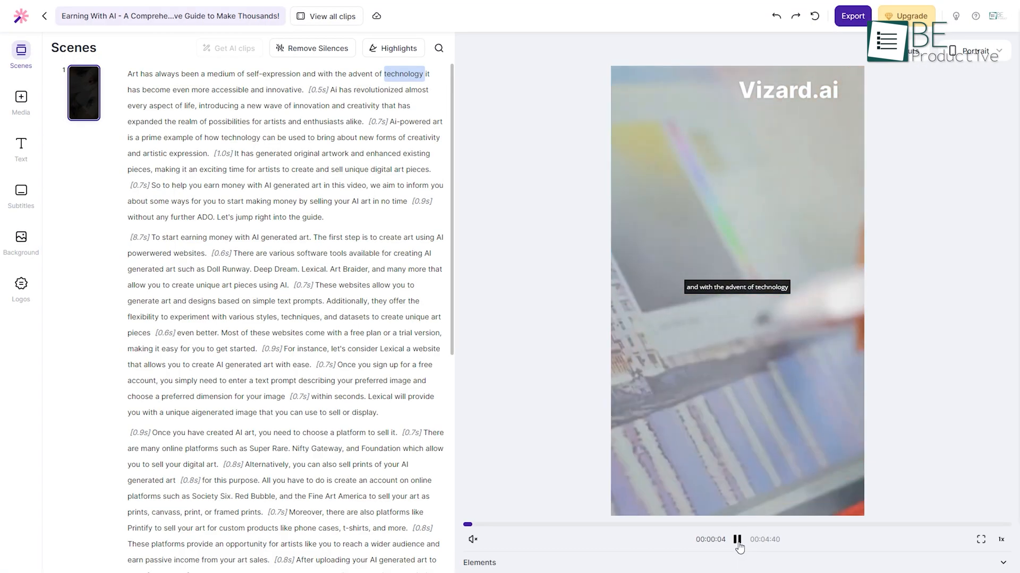
# Add a Headline text, a blue background, and set the clip to Portrait 9:16
pyautogui.click(21, 149)
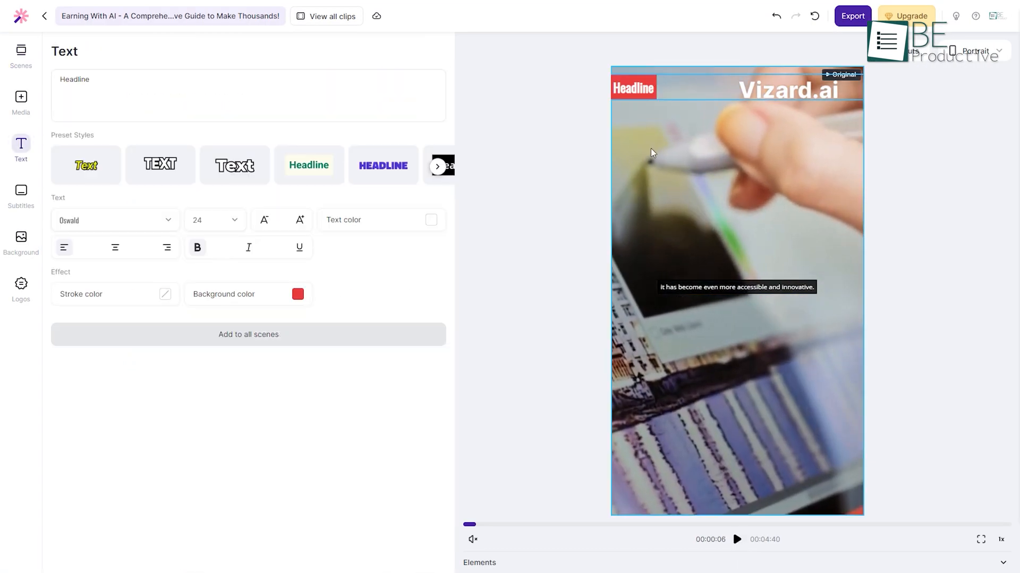
pyautogui.click(20, 240)
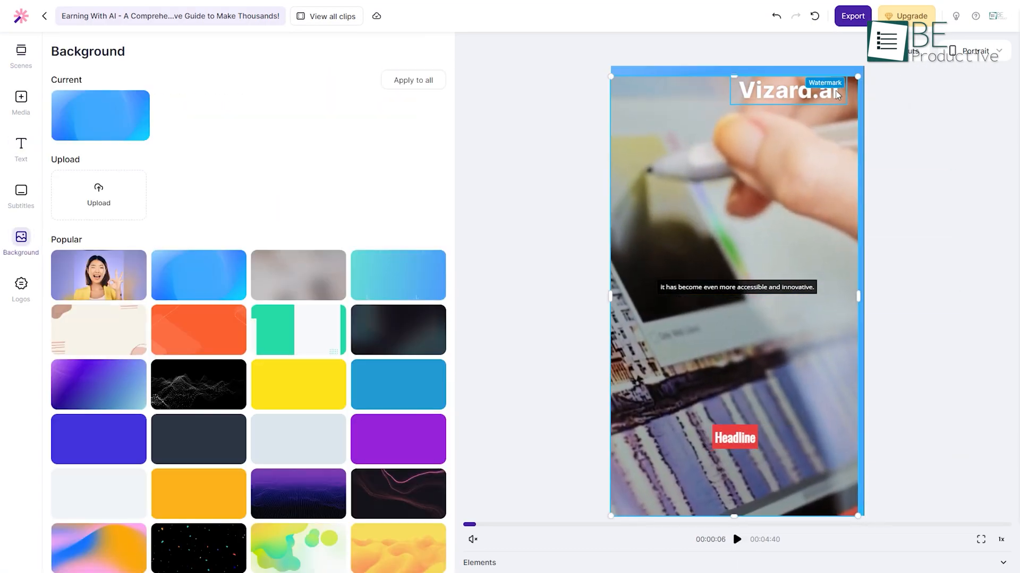
pyautogui.click(20, 195)
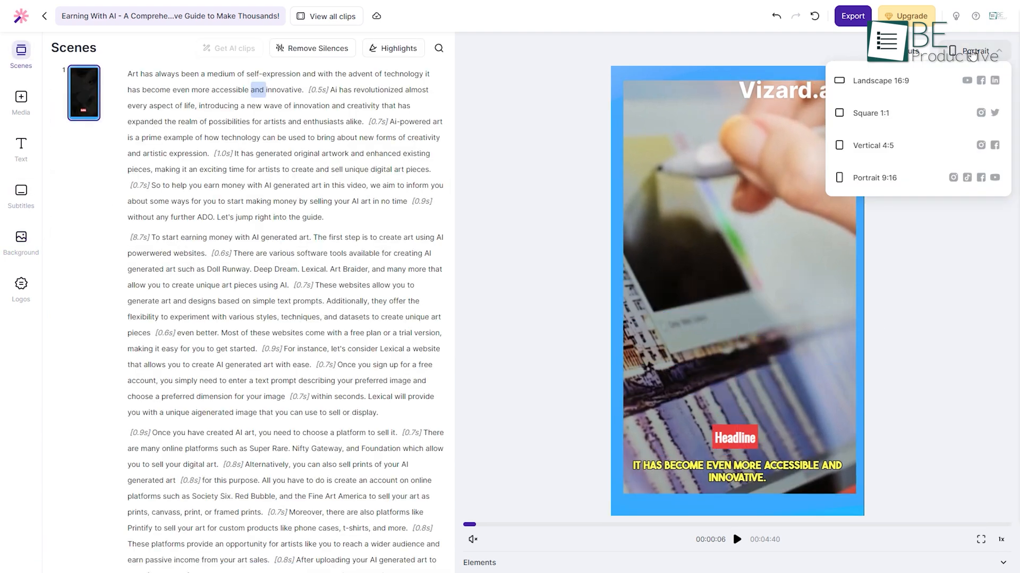
pyautogui.click(875, 80)
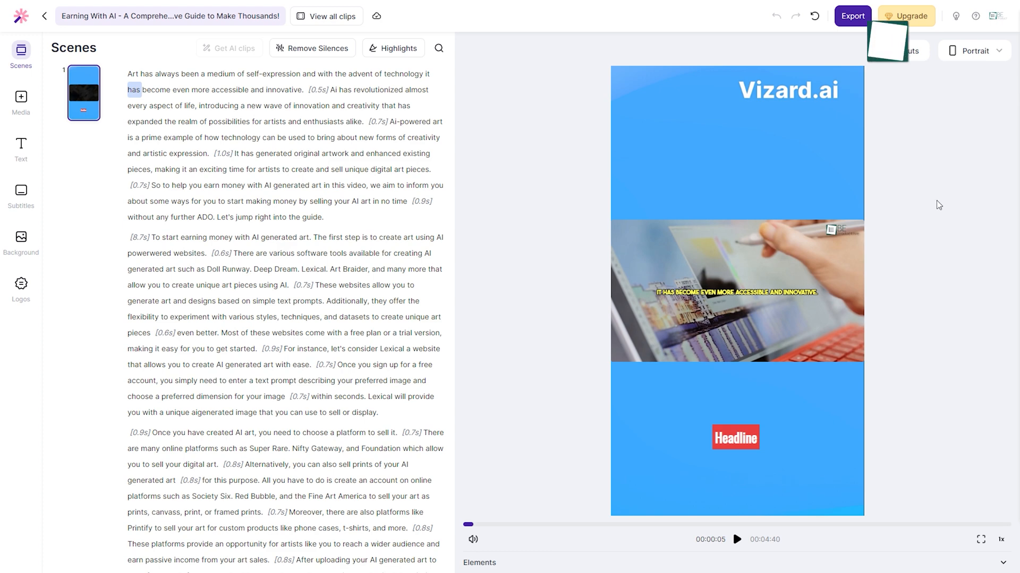
# Export the clip as Video (.mp4) for download and return to the Home dashboard
pyautogui.click(851, 16)
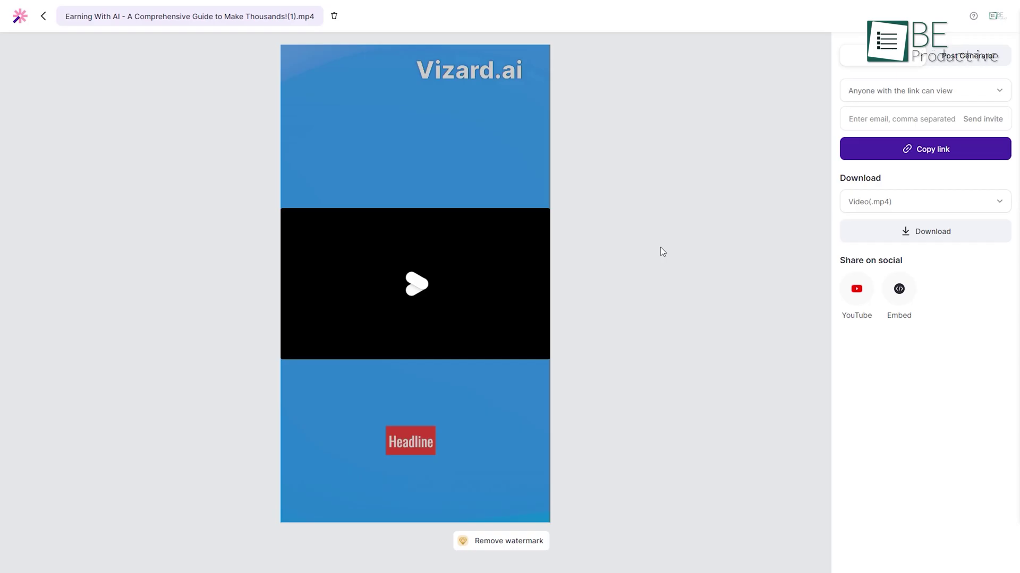
pyautogui.click(925, 91)
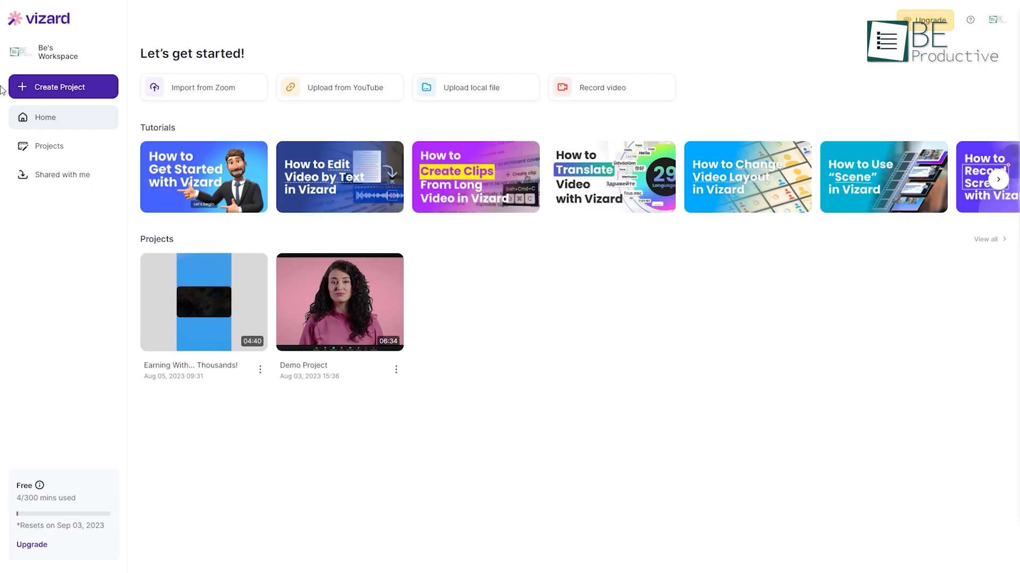
pyautogui.click(64, 87)
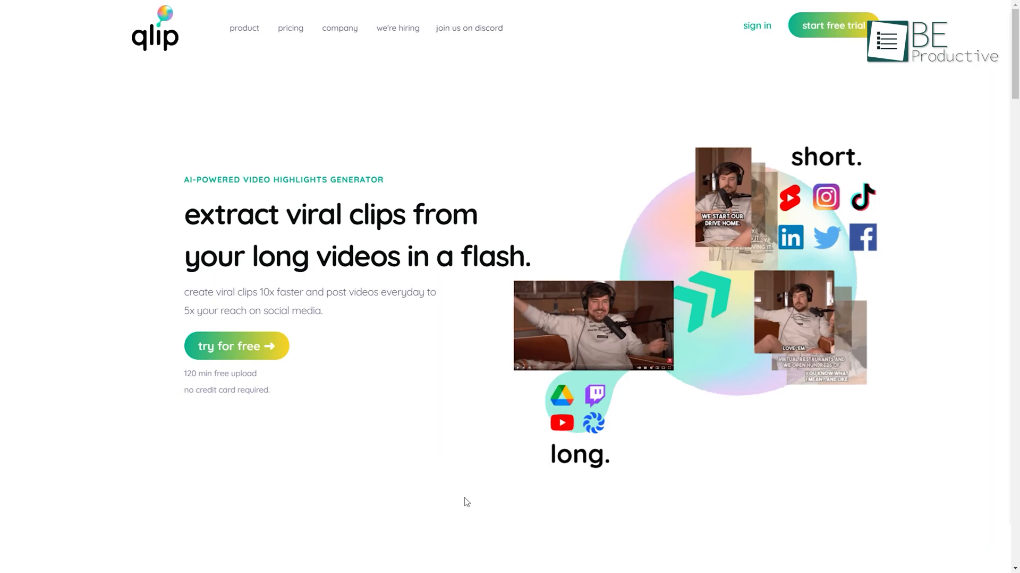
# Sign in to Qlip and answer the survey with Short: 0 to 3min
pyautogui.click(236, 346)
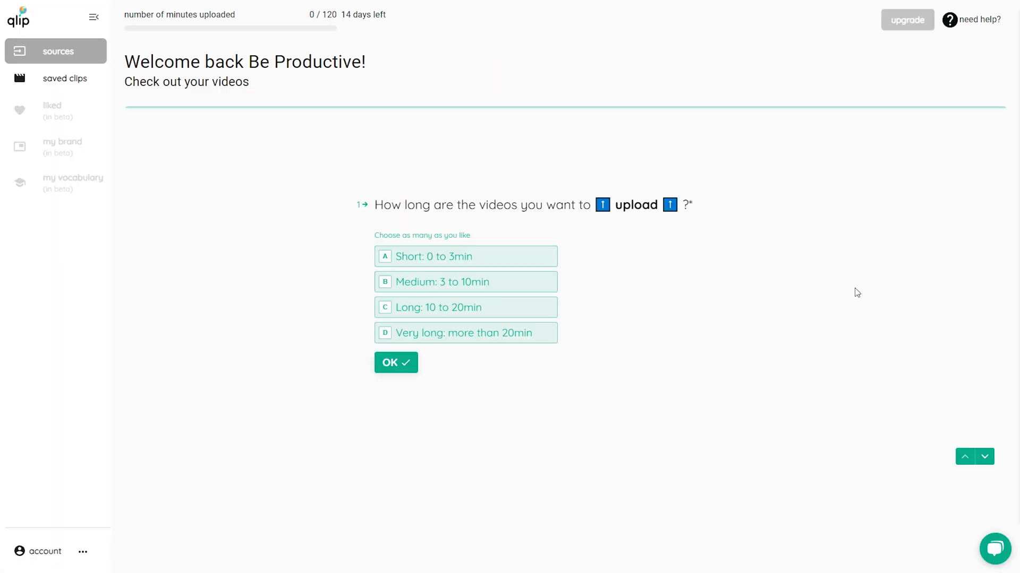
pyautogui.click(465, 255)
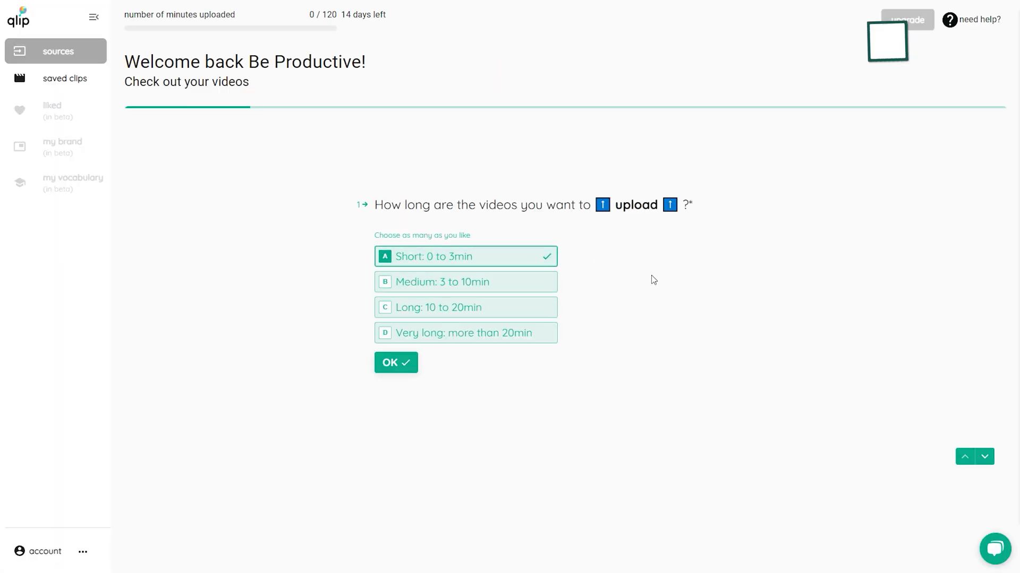
pyautogui.click(395, 363)
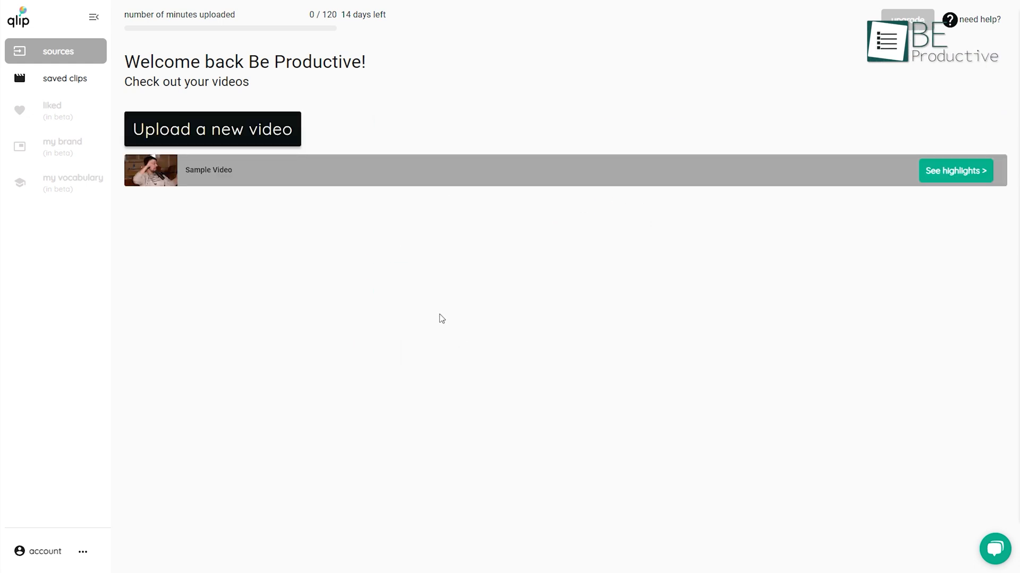
# Upload the YouTube video FdEbJ5fyNfQ by URL with English as its language
pyautogui.click(212, 129)
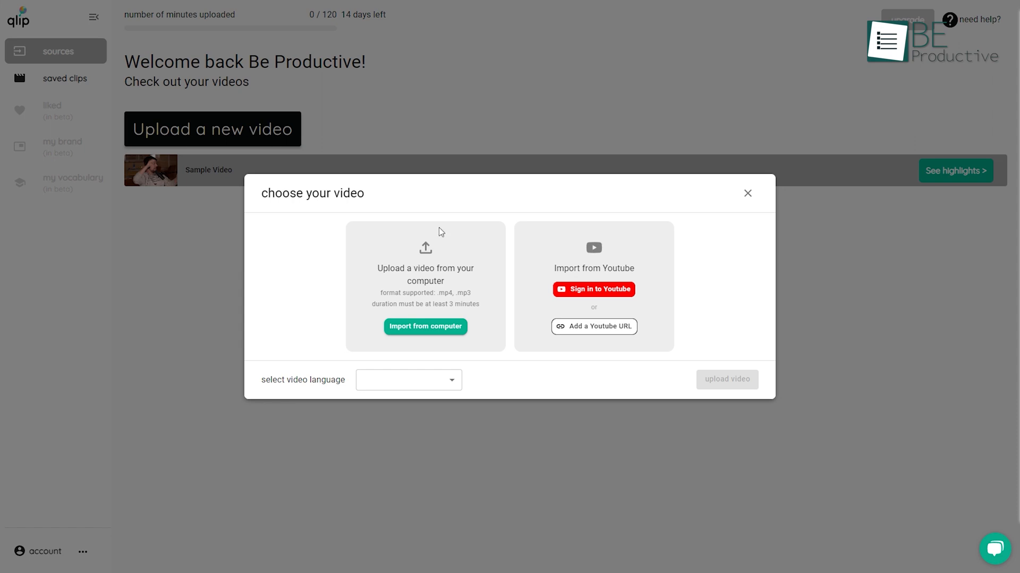
pyautogui.write('https://www.youtube.com/watch?v=FdEbJ5fyNfQ&t=16s')
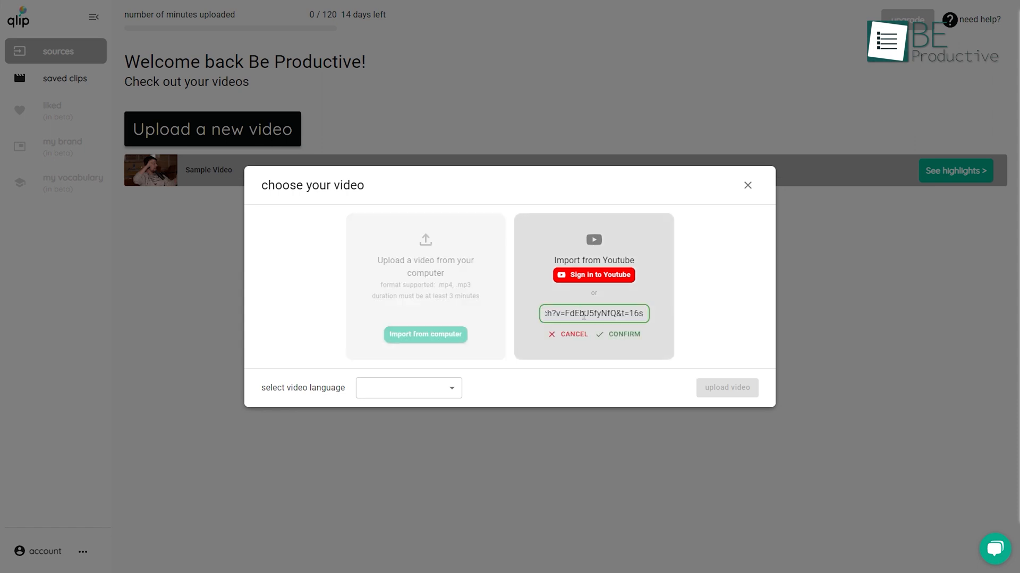
pyautogui.click(623, 333)
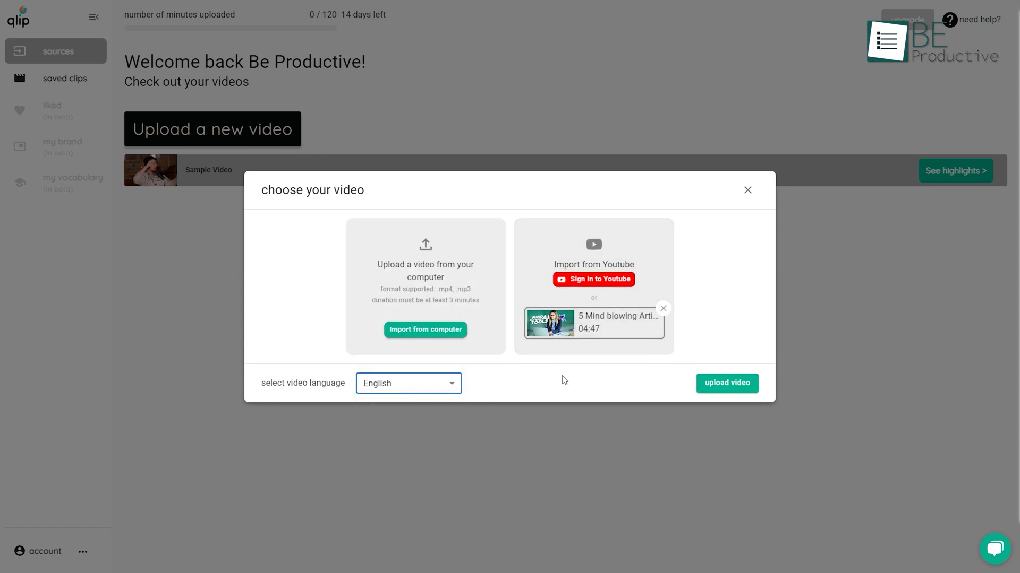
pyautogui.click(726, 382)
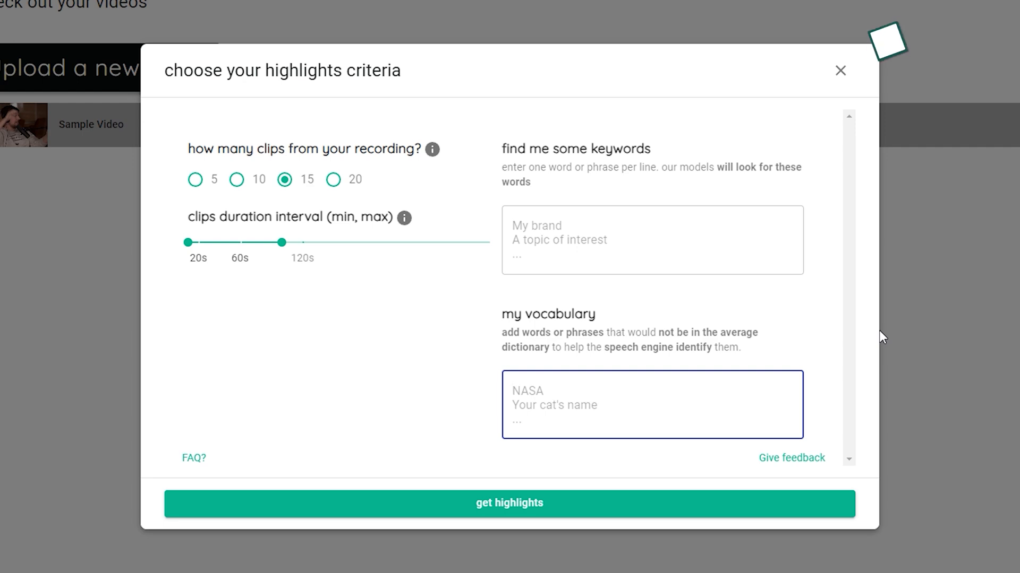
# Get highlights from the video and preview the first generated clip
pyautogui.click(510, 504)
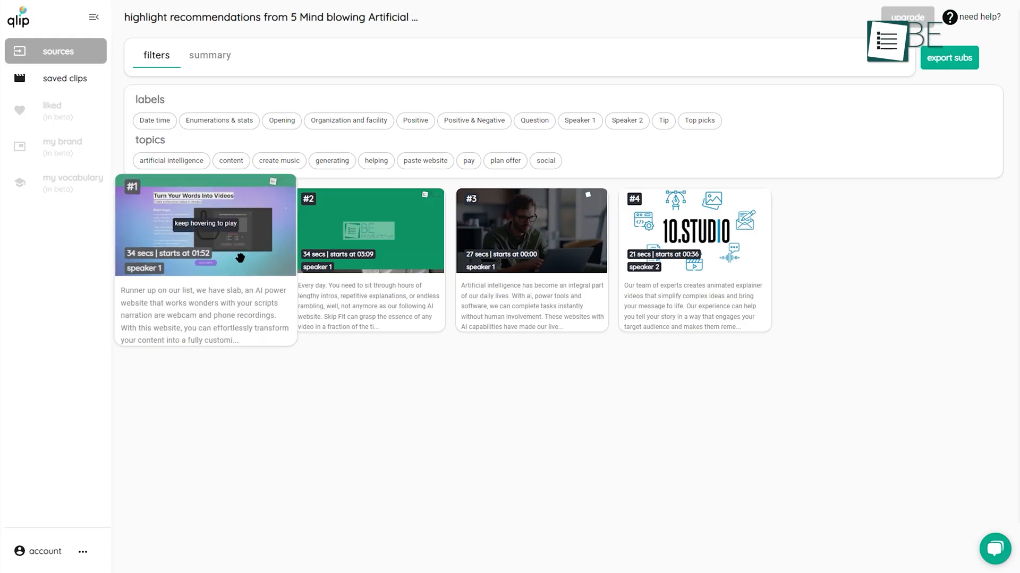
pyautogui.click(206, 225)
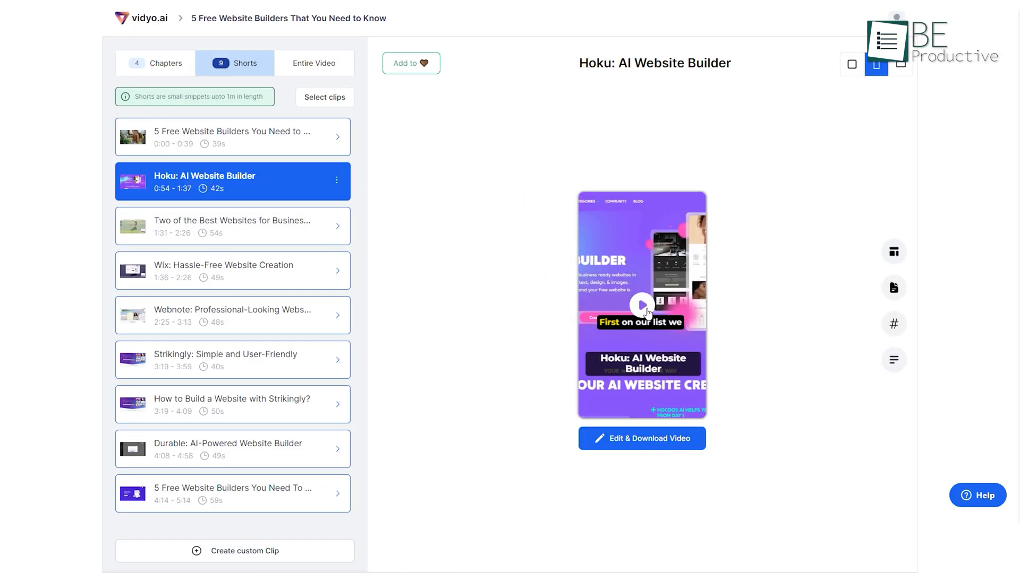
# Import the YouTube video ts4W9IViE3s into vidyo.ai from the home page
pyautogui.click(641, 306)
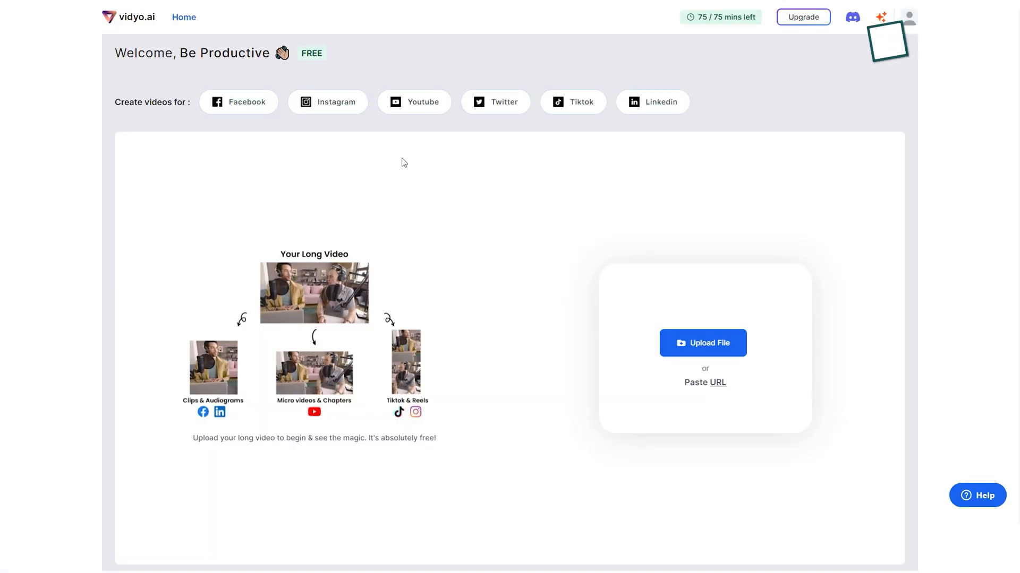
pyautogui.click(703, 343)
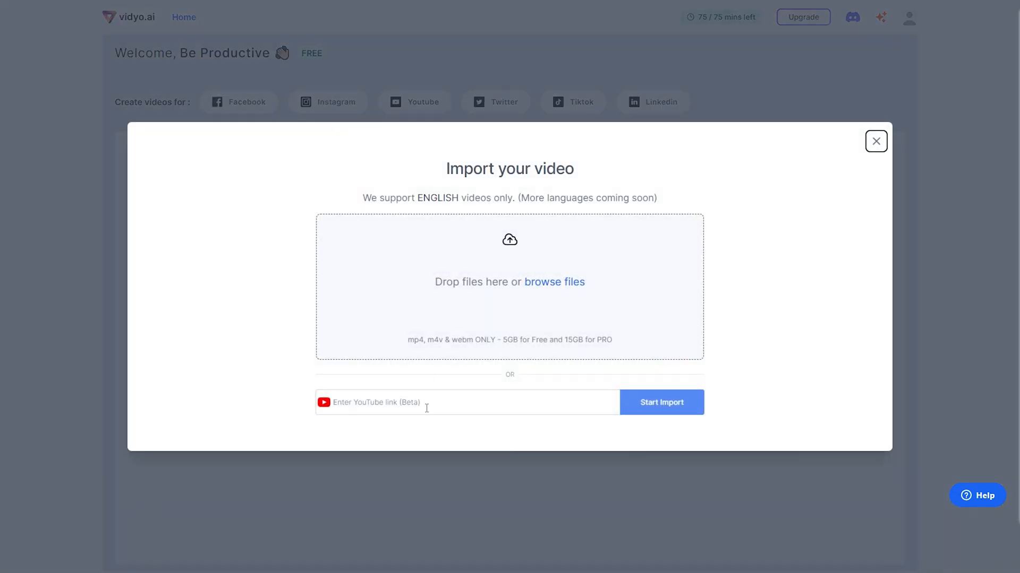
pyautogui.write('https://www.youtube.com/watch?v=ts4W9IViE3s')
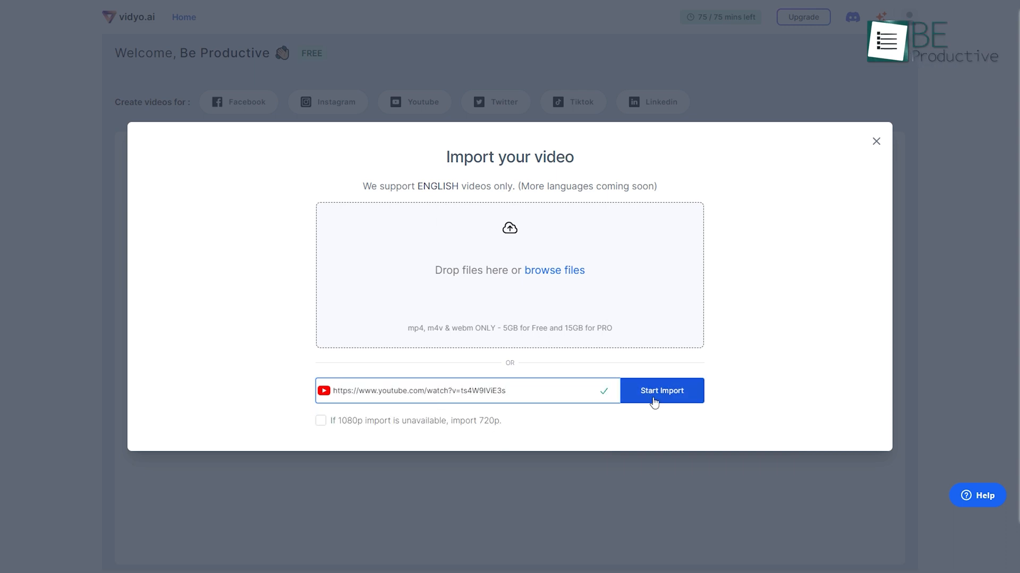
pyautogui.click(661, 391)
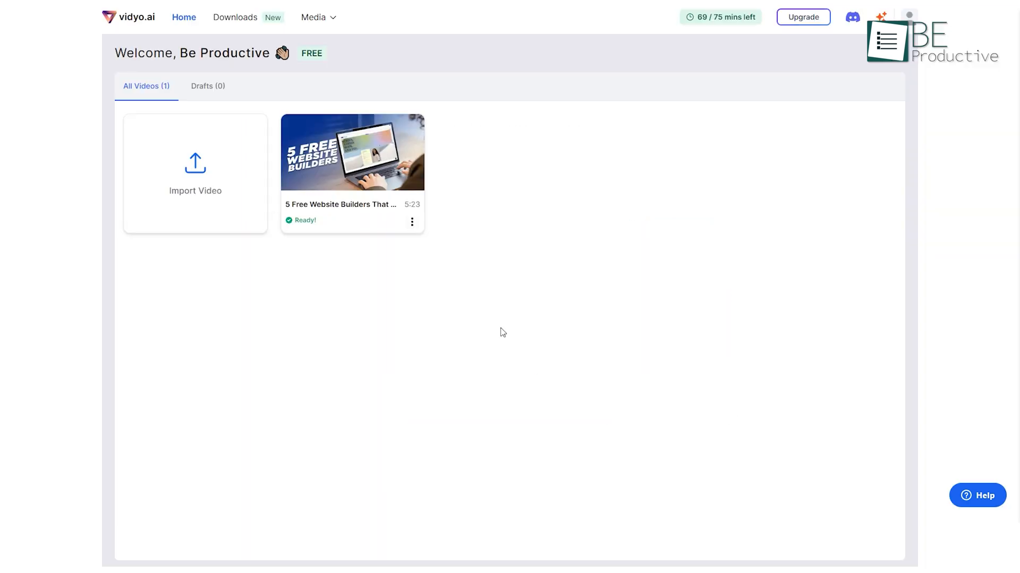
# Open the imported video's shorts, preview the first one and open it for editing
pyautogui.click(352, 152)
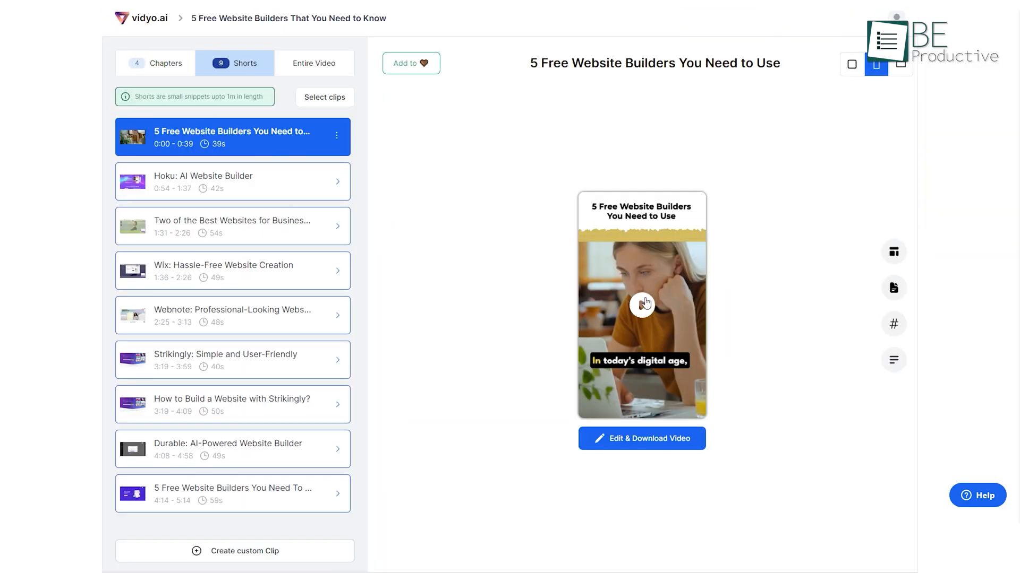
pyautogui.click(643, 306)
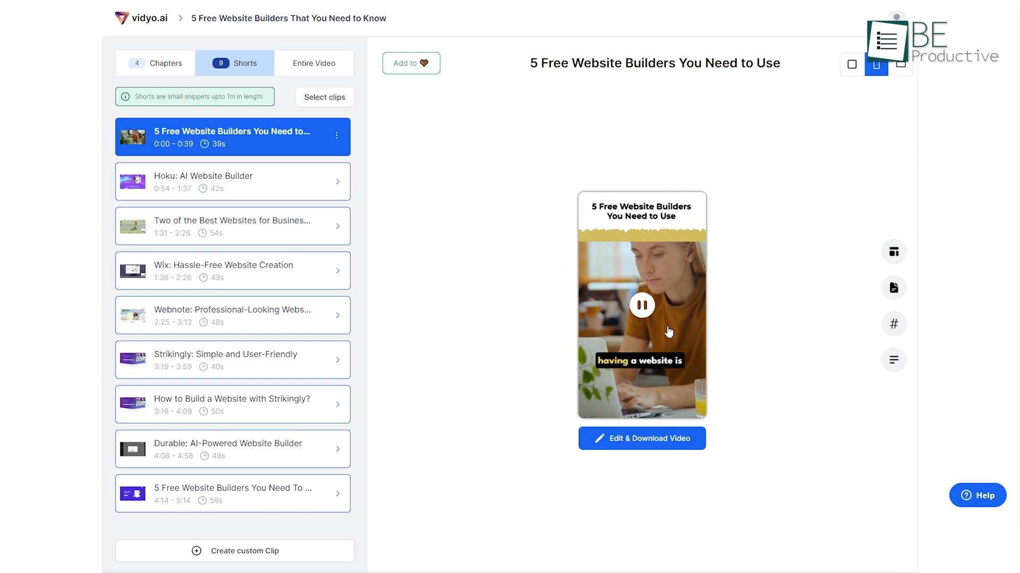
pyautogui.click(642, 439)
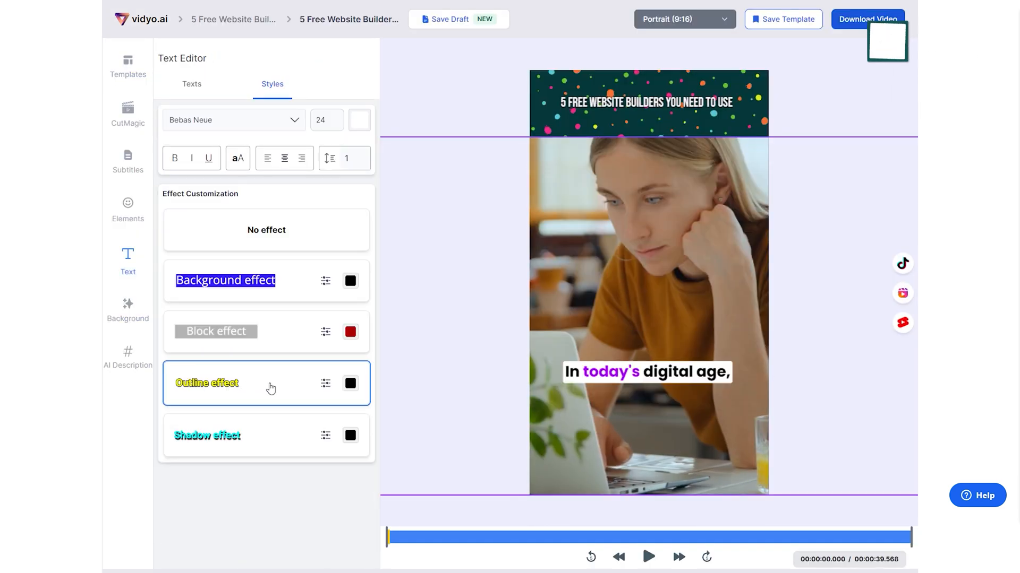
# Try an outline text effect on the title and download the edited short
pyautogui.click(127, 159)
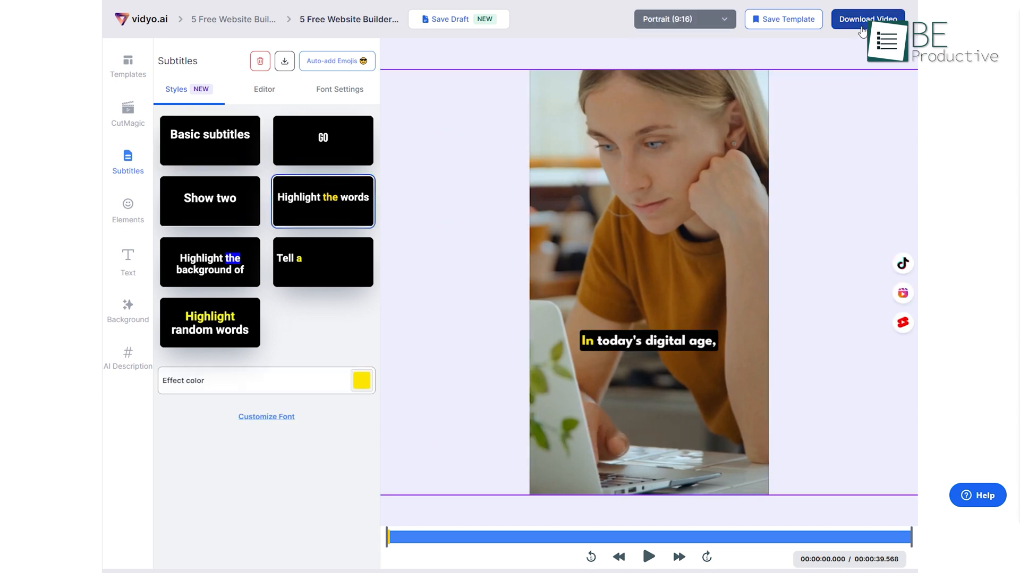
pyautogui.click(867, 19)
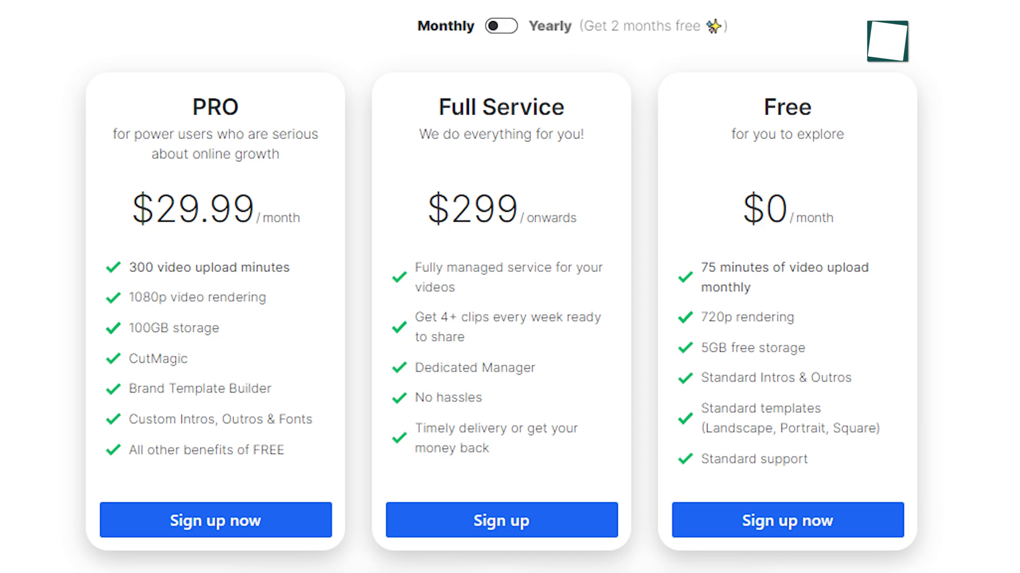
# Scroll the pricing page to reveal all plan cards down to Starter and PRO+
pyautogui.scroll(-3)
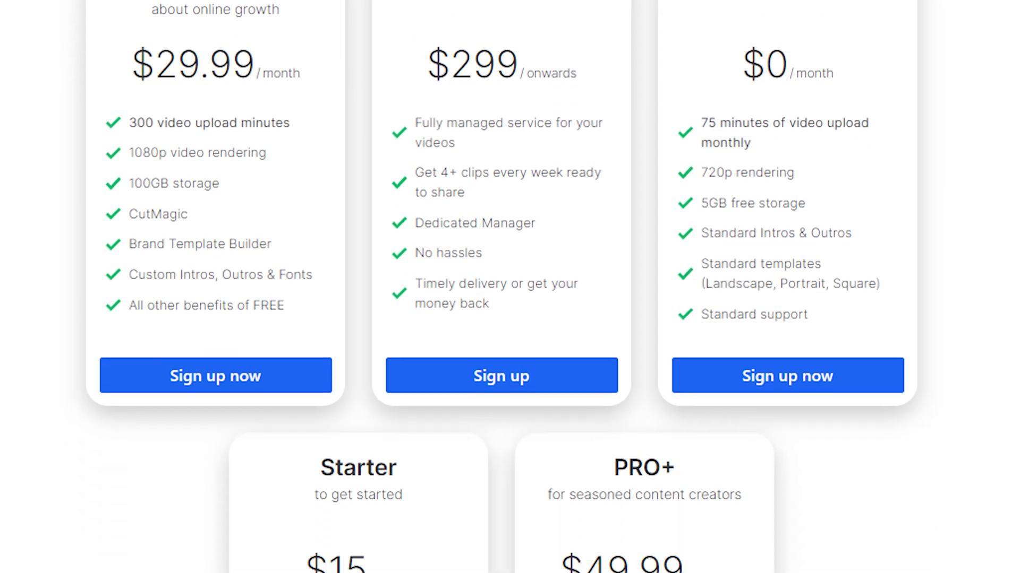
pyautogui.scroll(-3)
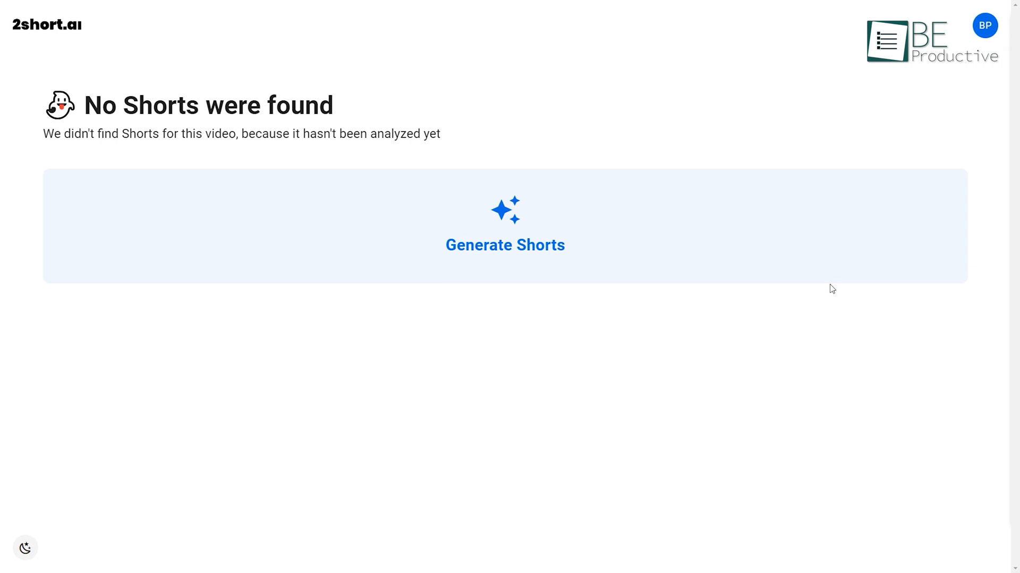
# Generate shorts for the not-yet-analyzed video in 2short.ai
pyautogui.click(505, 244)
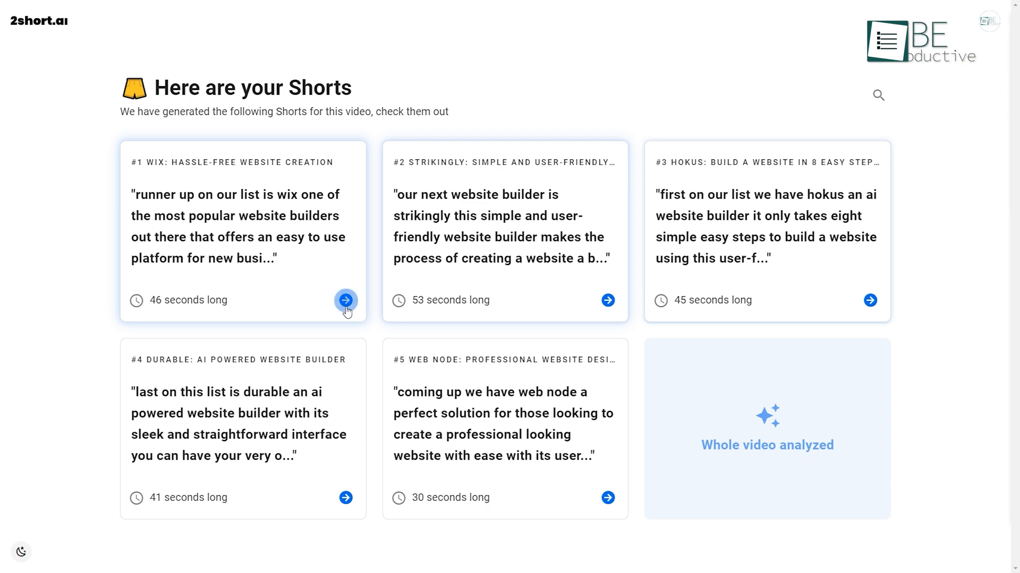
# Open the details dialog of the #1 Wix: Hassle-Free Website Creation short
pyautogui.click(345, 301)
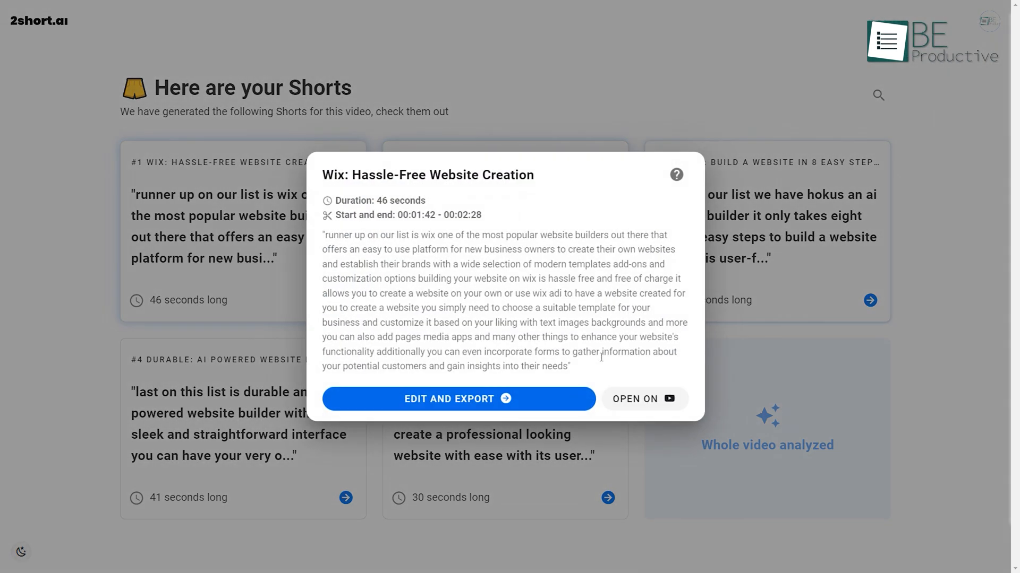
# Preview the Strikingly short in the portrait editor and turn its subtitles on
pyautogui.click(458, 399)
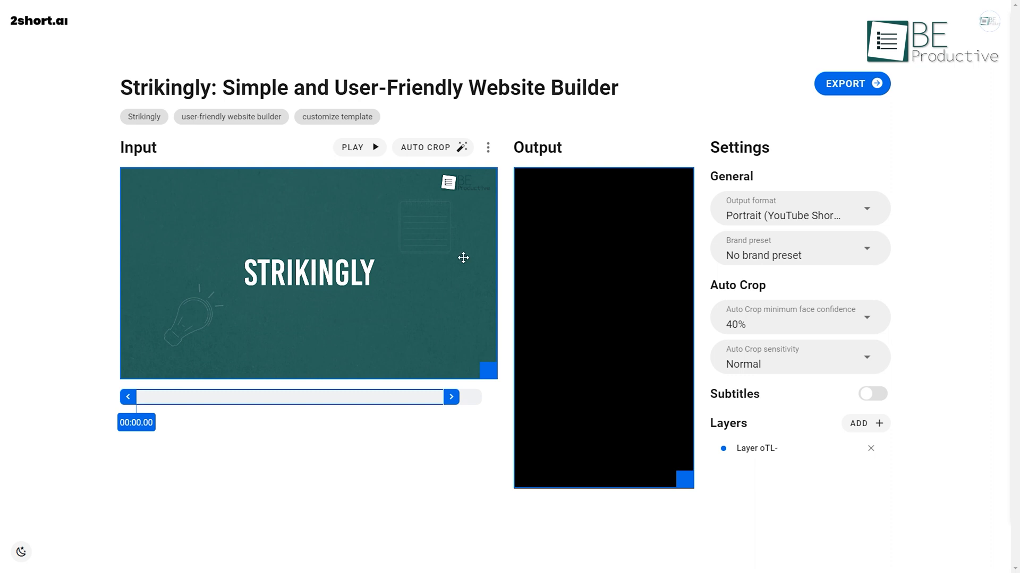
pyautogui.click(359, 147)
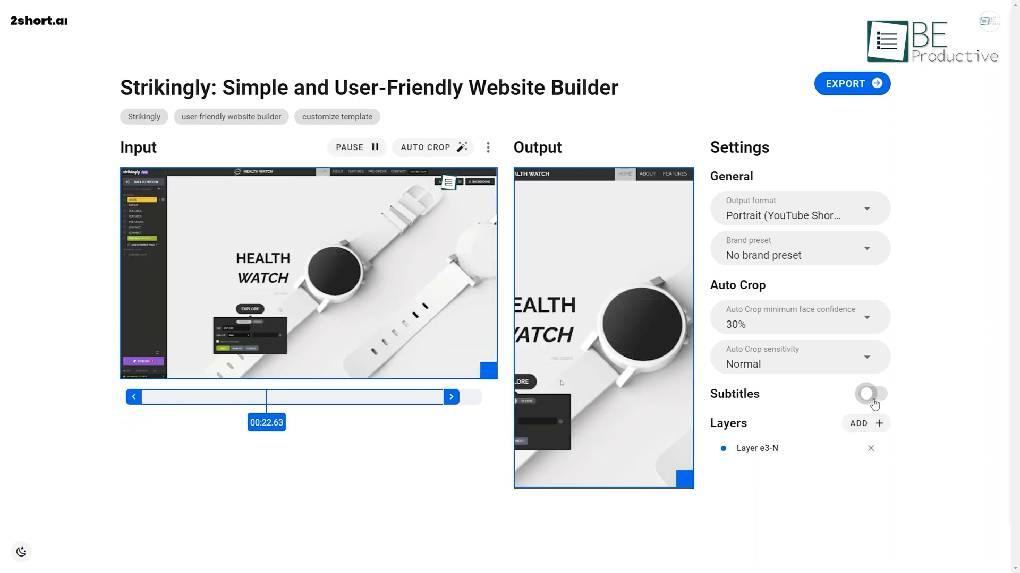
pyautogui.click(871, 394)
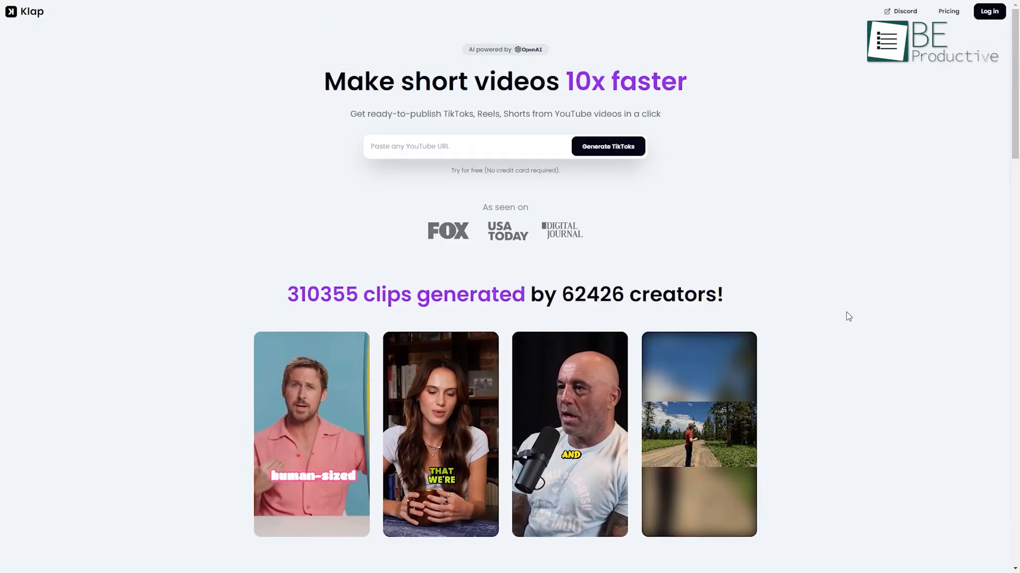
# Submit the YouTube website-builders video URL and confirm Generate TikToks
pyautogui.click(608, 146)
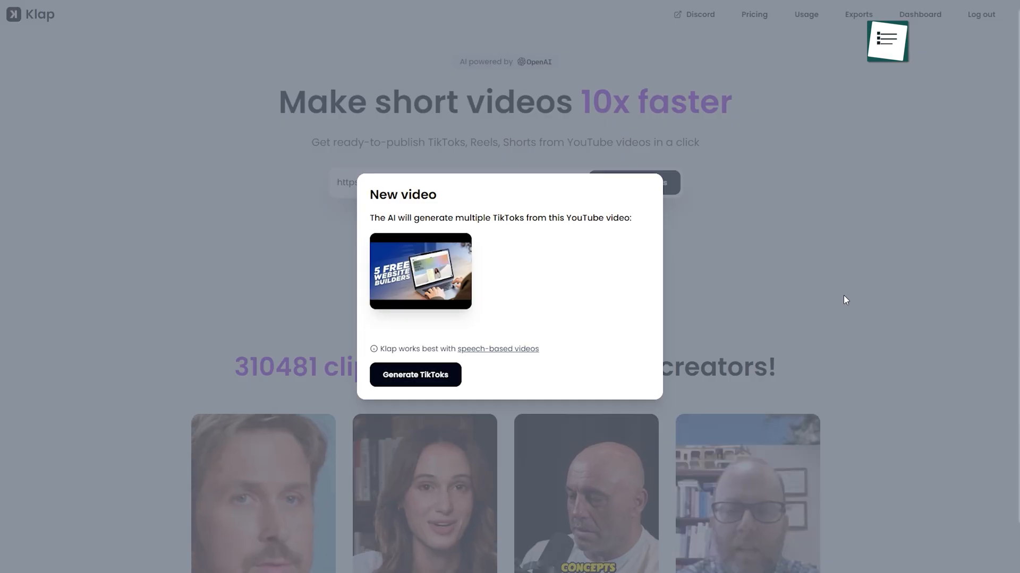
pyautogui.click(414, 374)
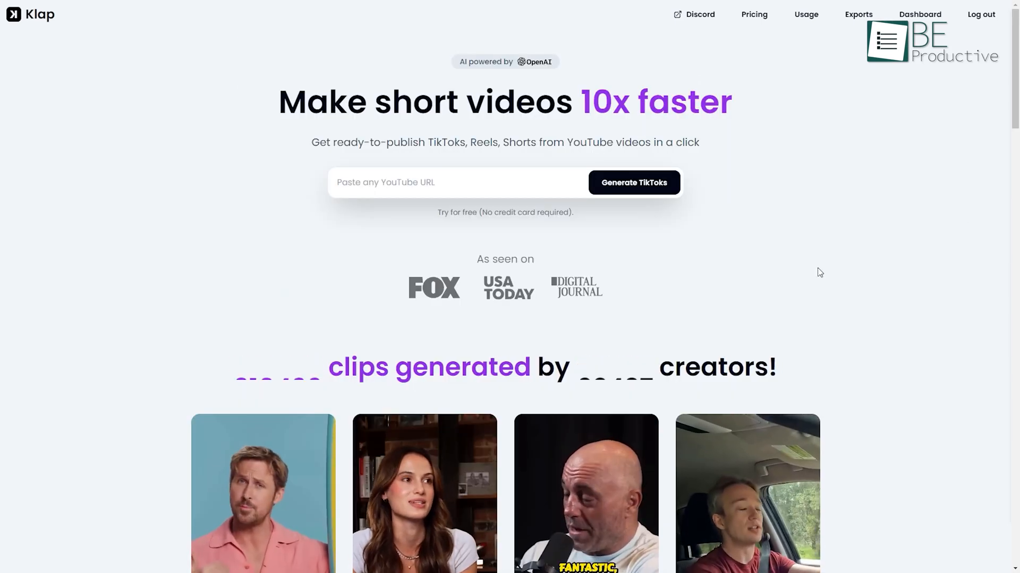
pyautogui.write('https://www.youtube.com/watch?v=ts4W9IViE3s&t=102s')
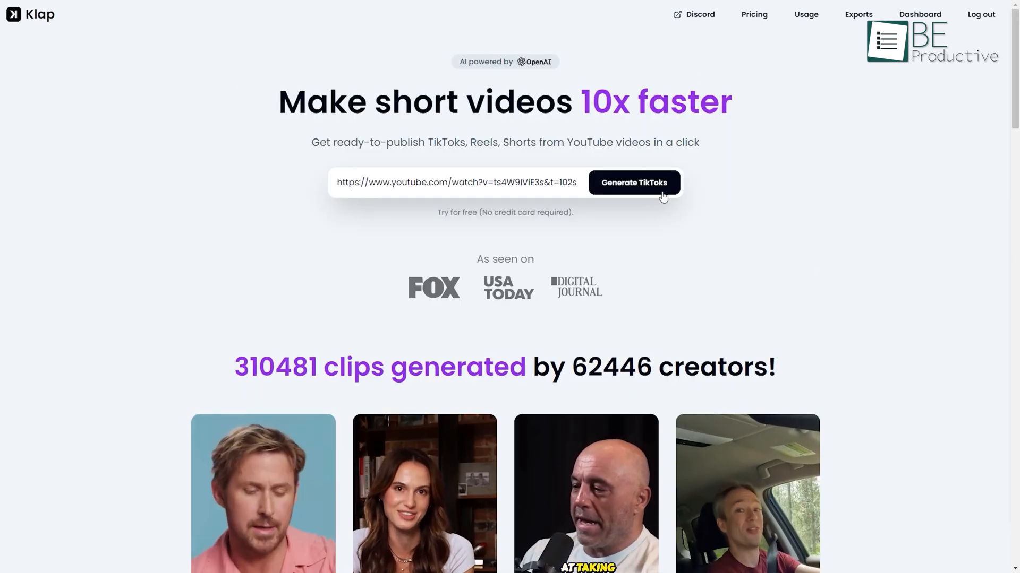
pyautogui.click(634, 183)
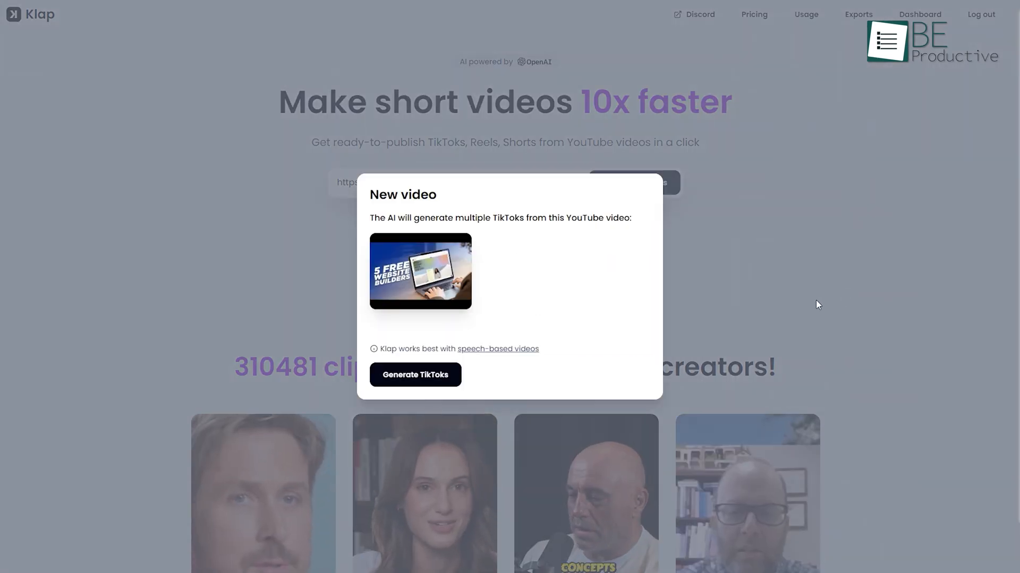
pyautogui.click(414, 374)
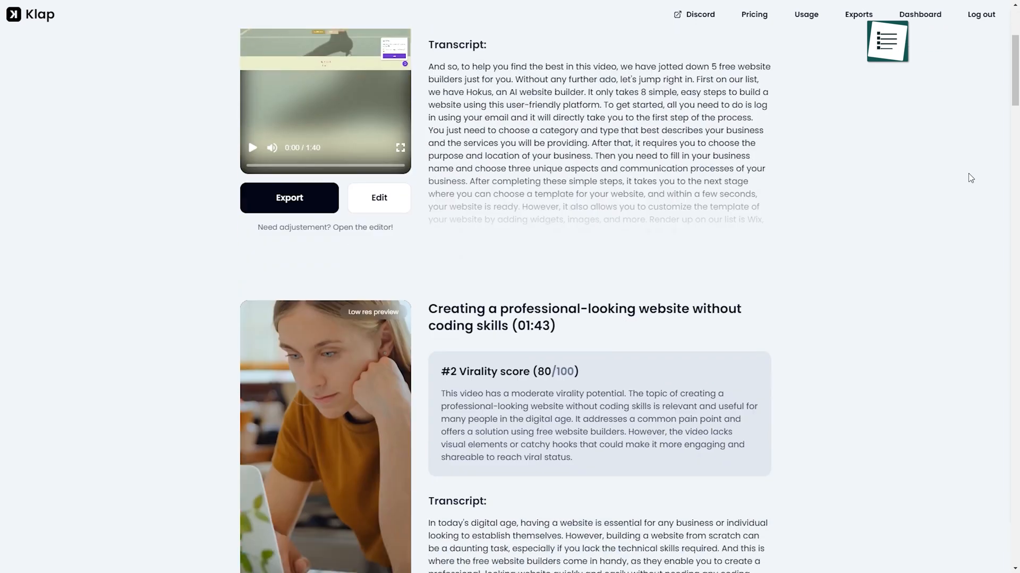
# Open the #3 Exploring Hokus clip in Klap's clip editor
pyautogui.scroll(-3)
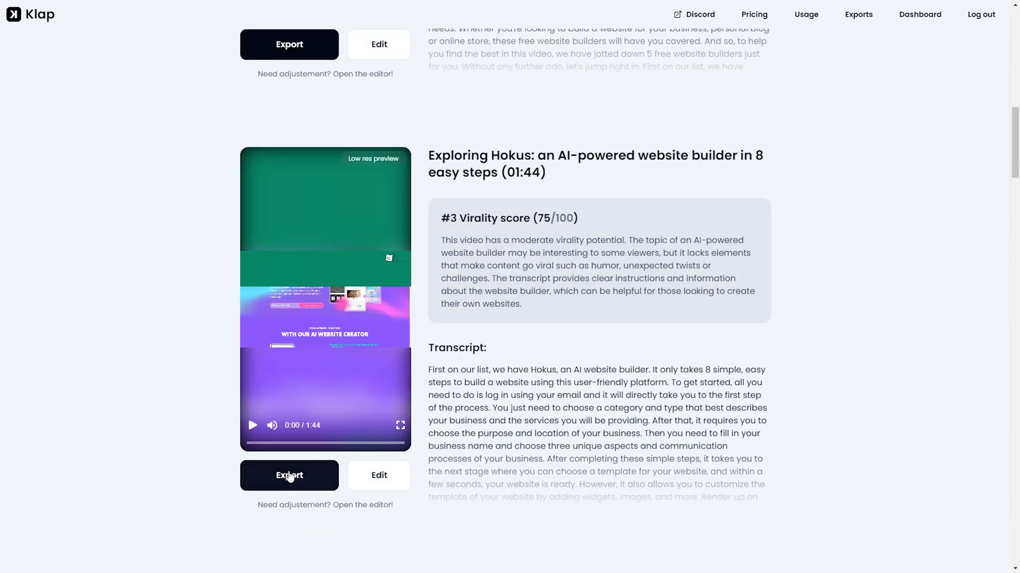
pyautogui.click(289, 474)
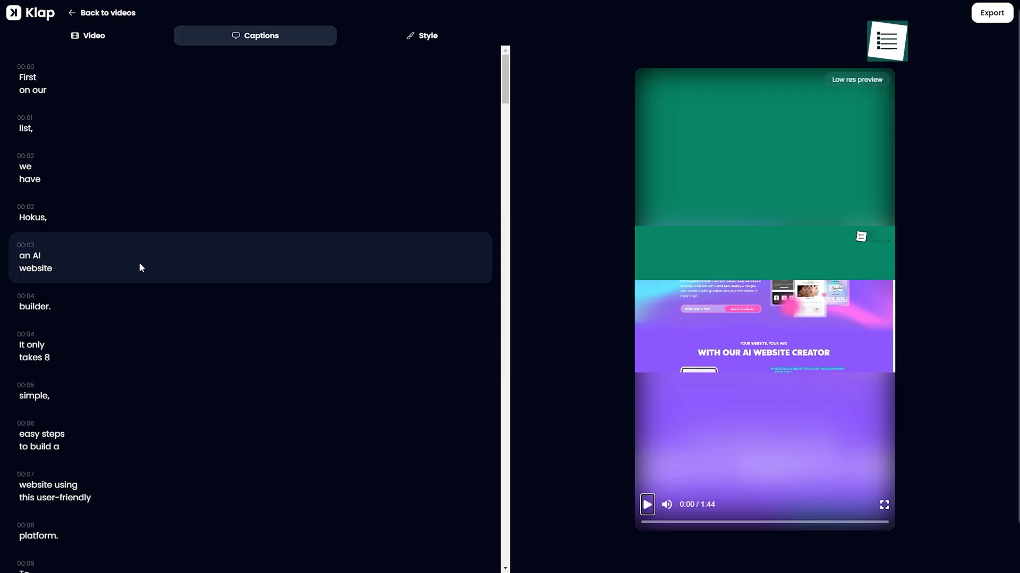
# Restyle the Hokus captions with the serif preset set to Static
pyautogui.click(427, 37)
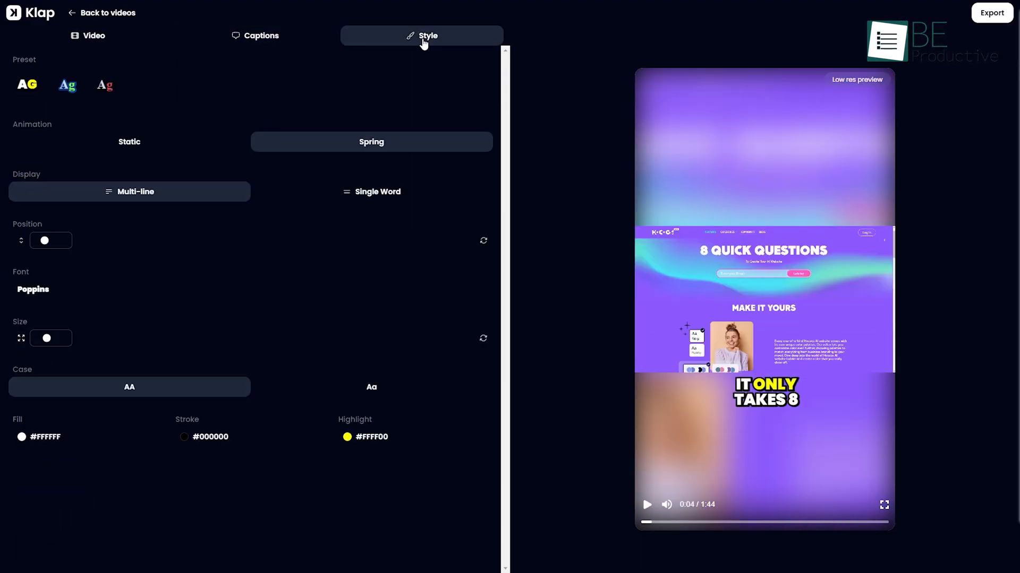
pyautogui.click(104, 85)
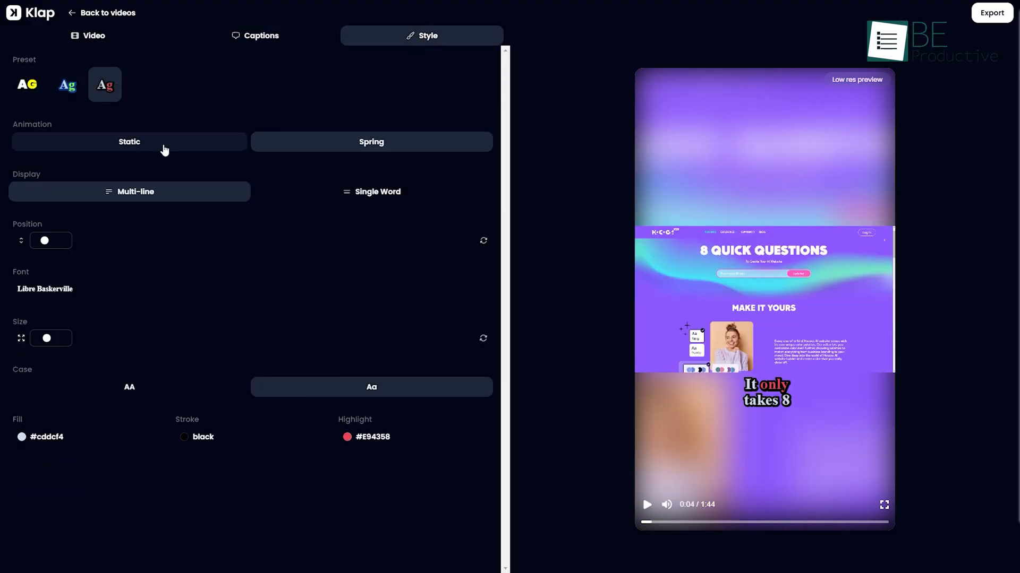
pyautogui.click(130, 387)
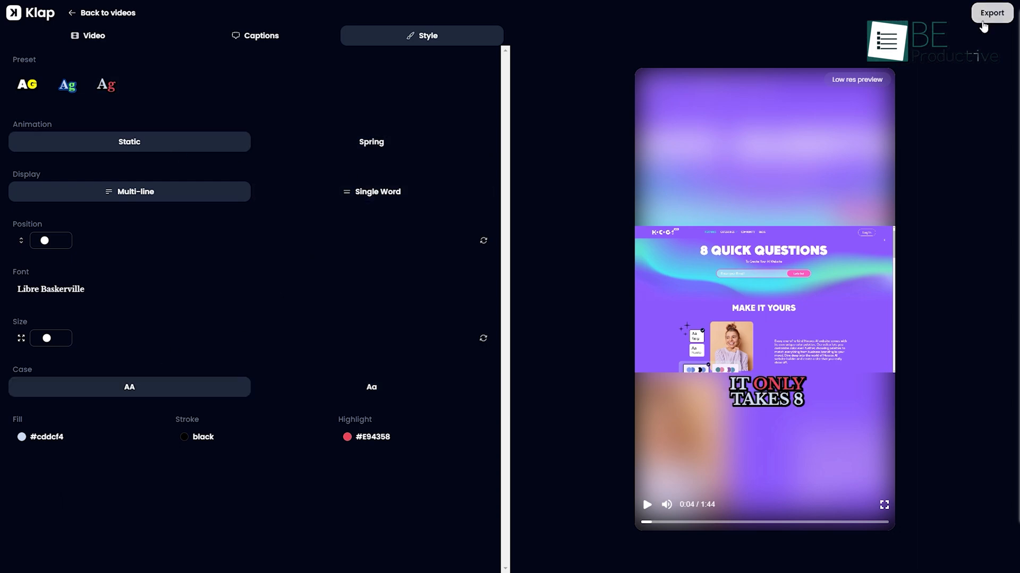
# Export the clip with subtitles and face crop, then download the newest Hokus export
pyautogui.click(992, 13)
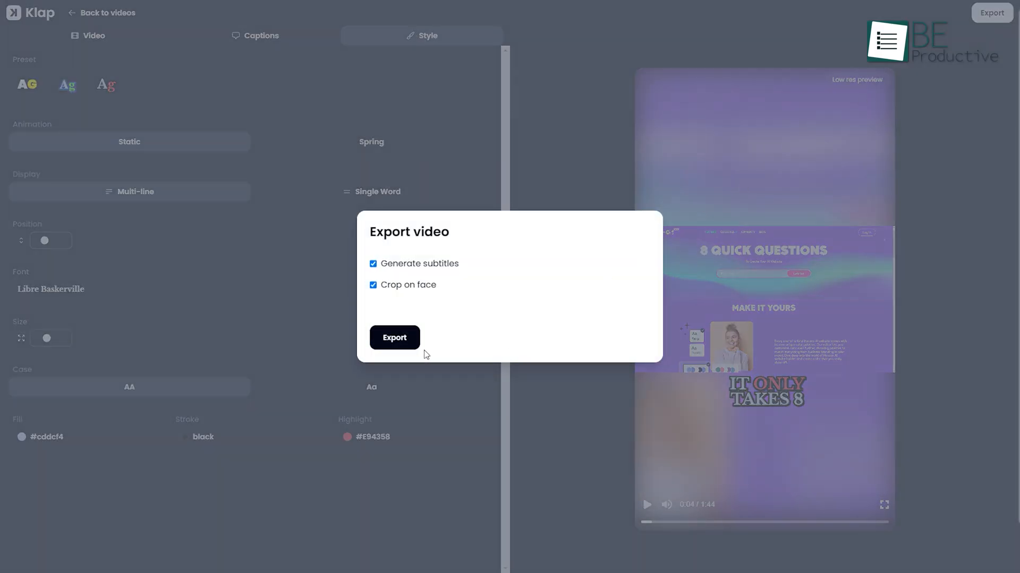
pyautogui.click(395, 337)
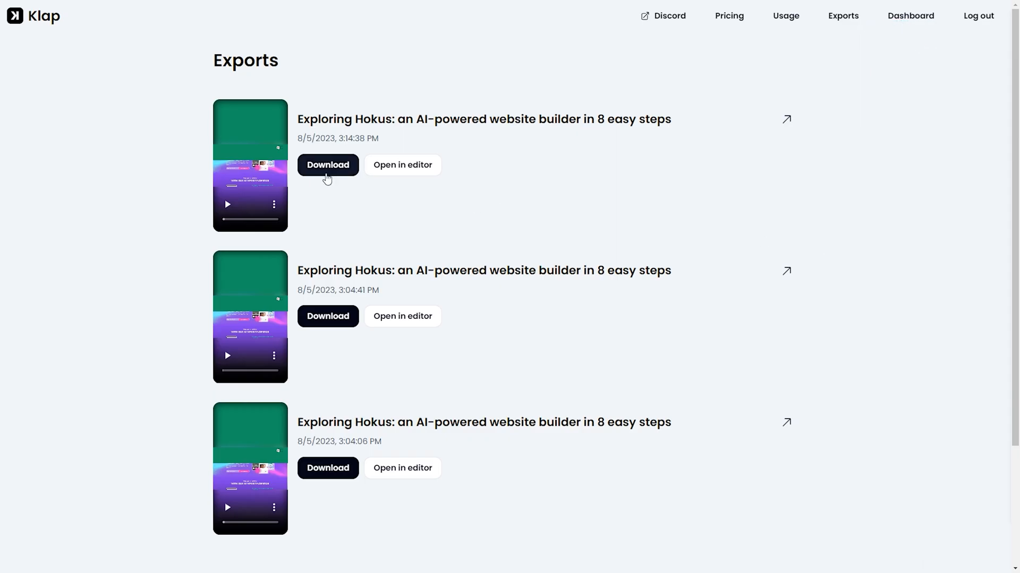
pyautogui.click(327, 164)
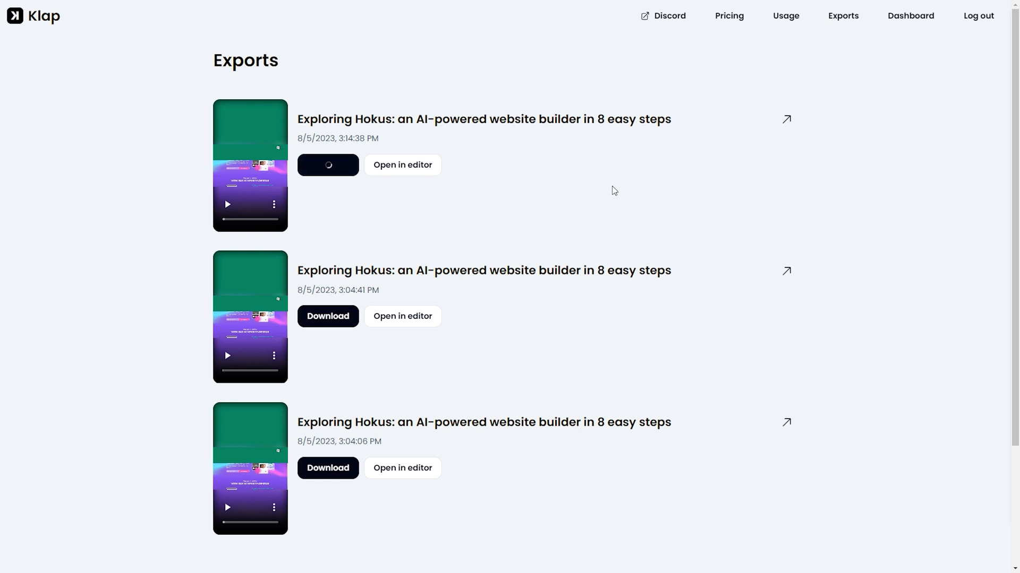
pyautogui.click(729, 15)
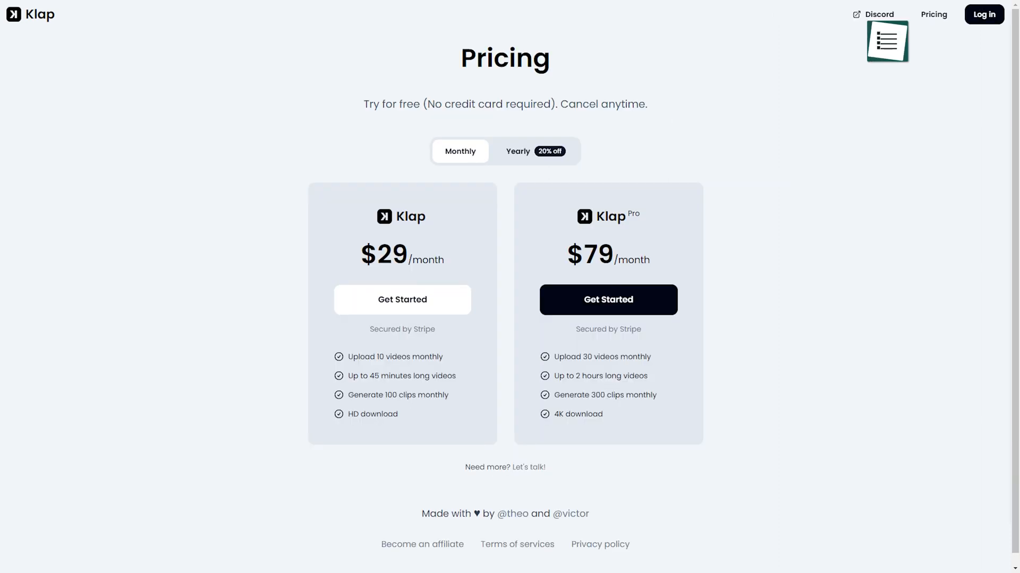